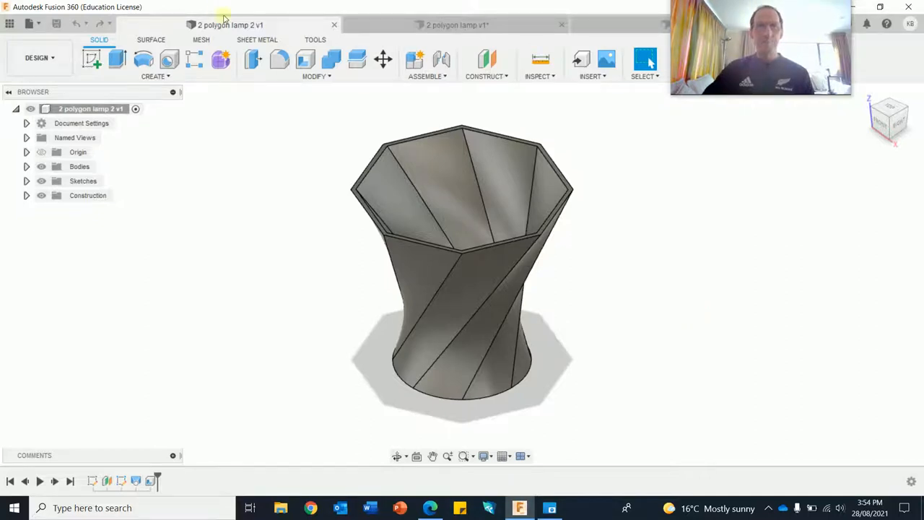
Switch to the empty '2 polygon lamp v1' design to begin the lampshade
left_click(458, 23)
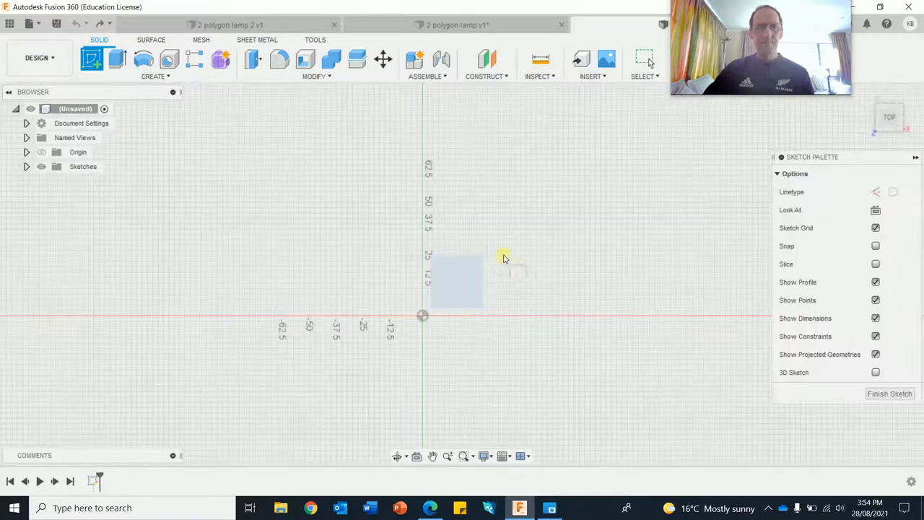
Draw a 12-sided circumscribed polygon centred on the origin for the base
left_click(156, 75)
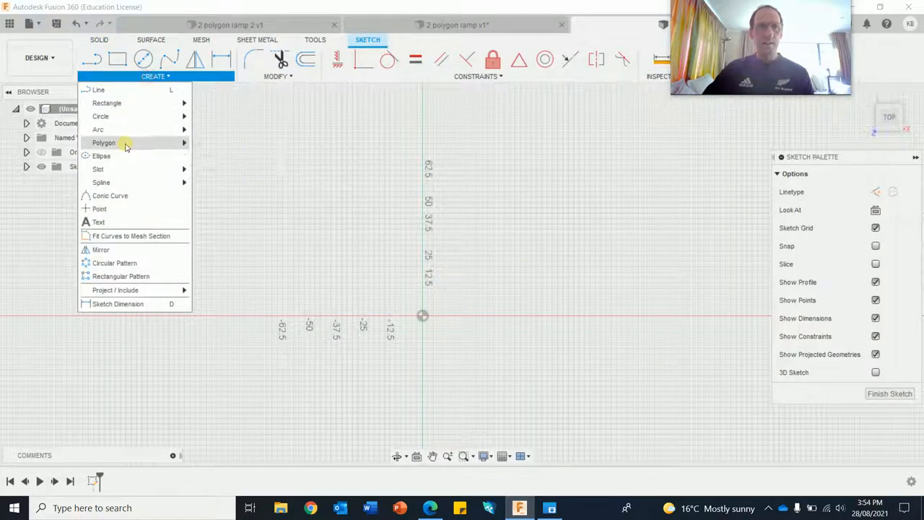
left_click(104, 143)
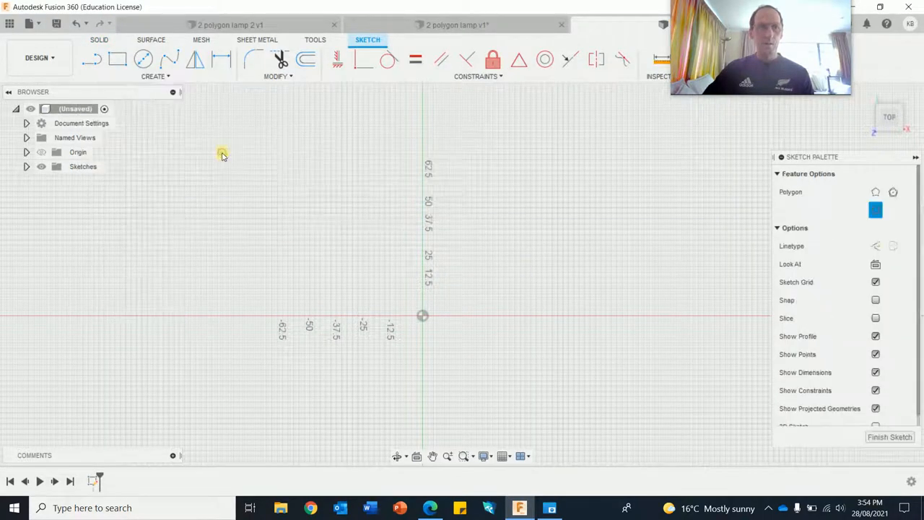
left_click_drag(422, 315, 465, 271)
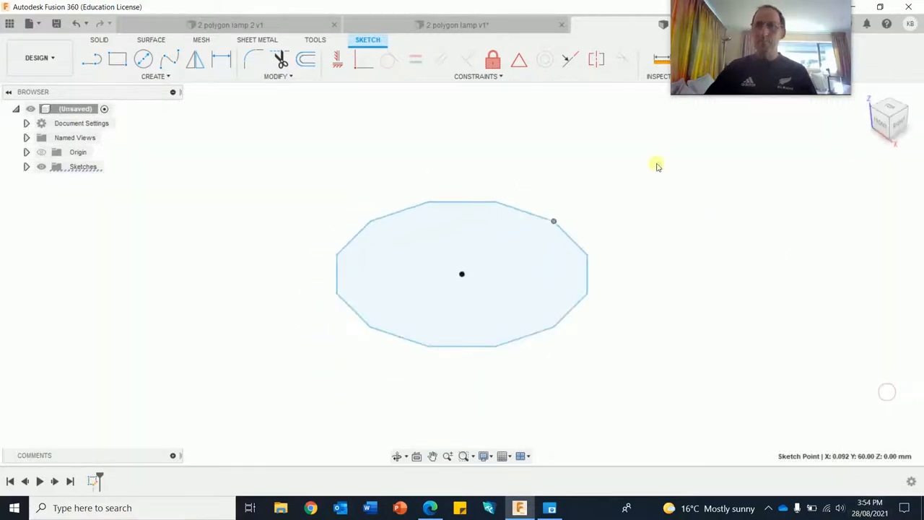
Create an offset construction plane referenced from the base sketch plane
left_click(485, 75)
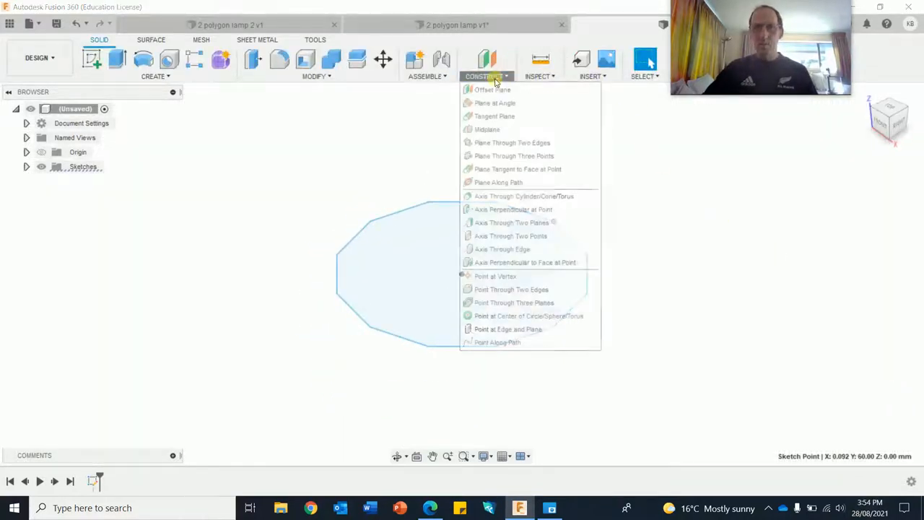
left_click(488, 90)
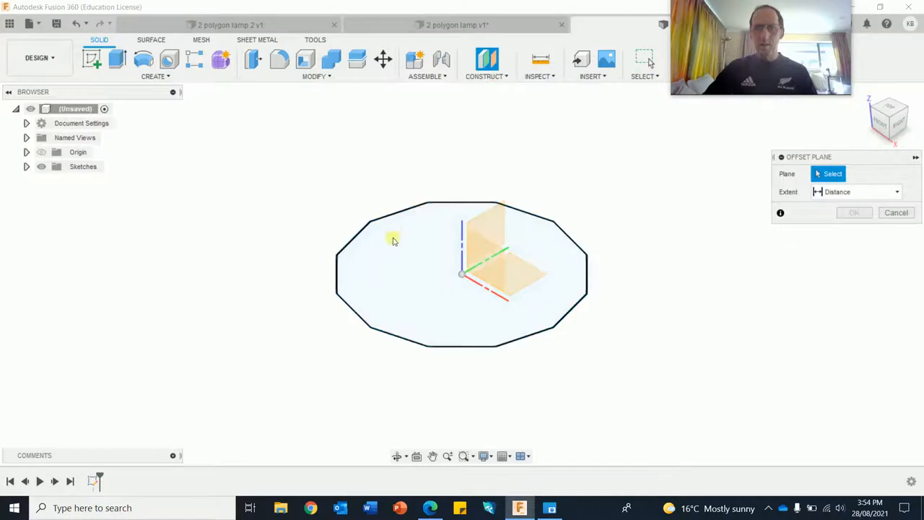
left_click(393, 240)
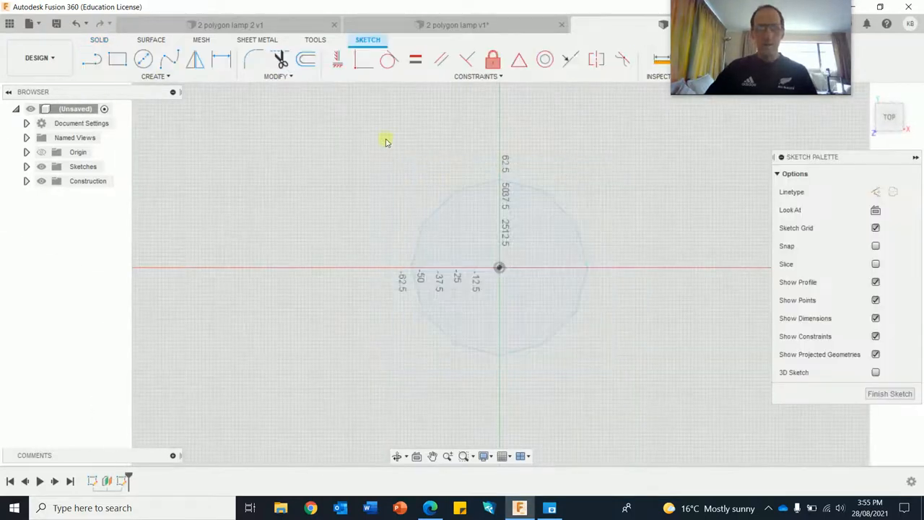
Draw a second 12-sided polygon of 80 mm on the offset plane, centred on the origin
left_click(153, 76)
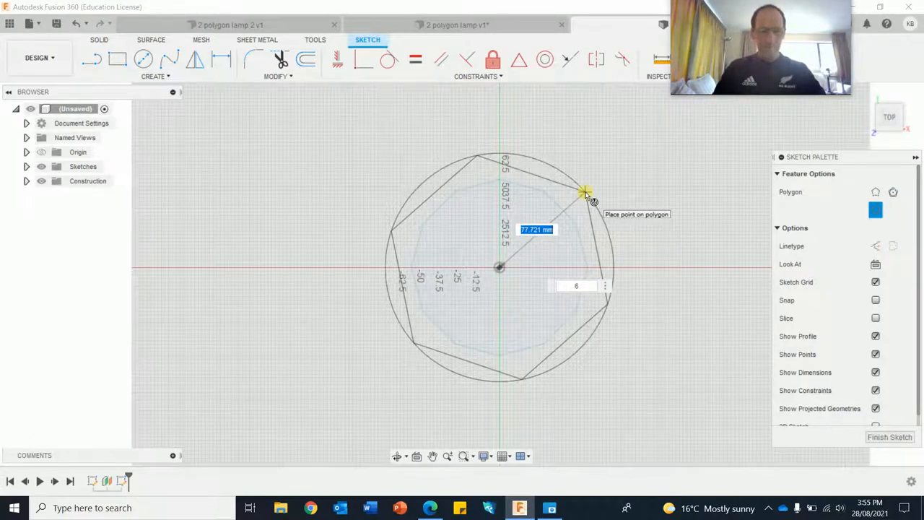
type("80")
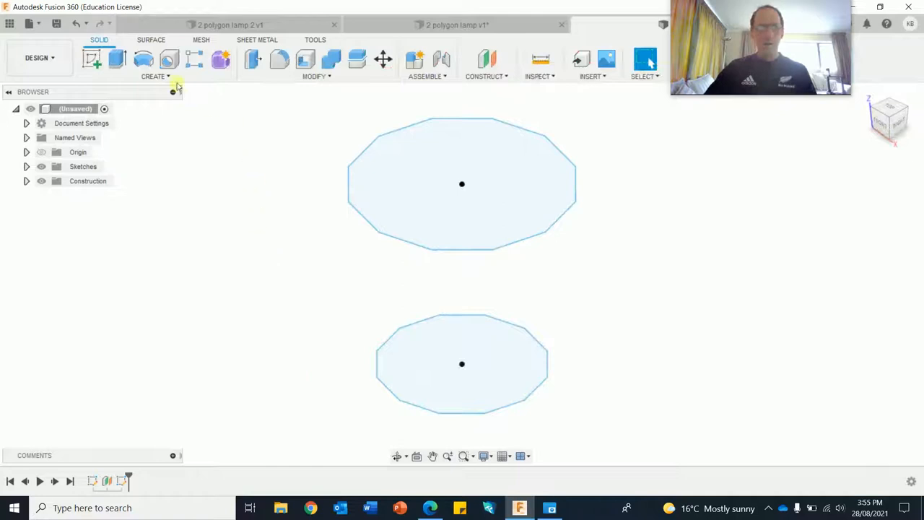
Loft the two polygon profiles into a solid prism body and select the loft in the history
left_click(153, 75)
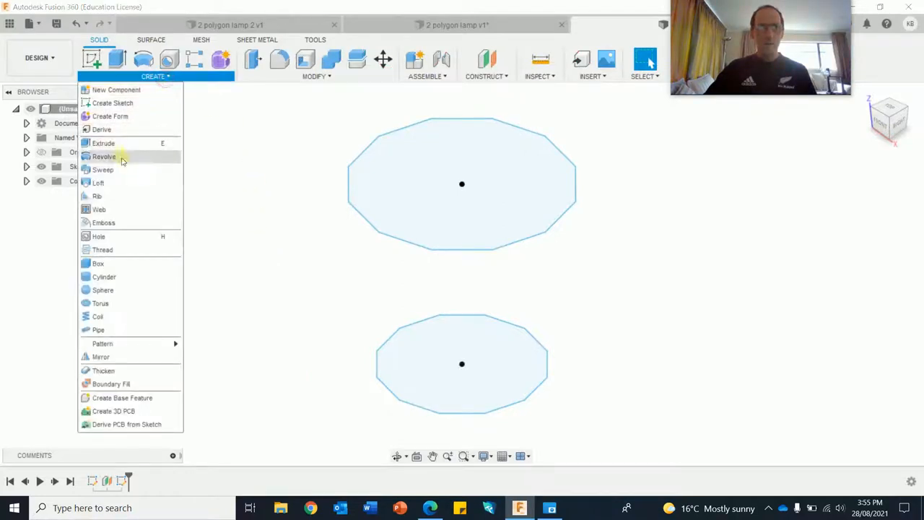
left_click(95, 182)
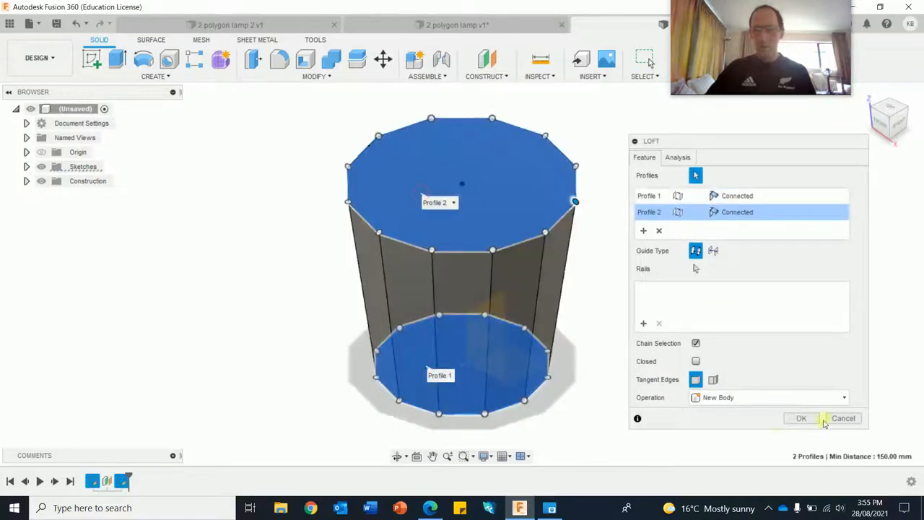
left_click(801, 419)
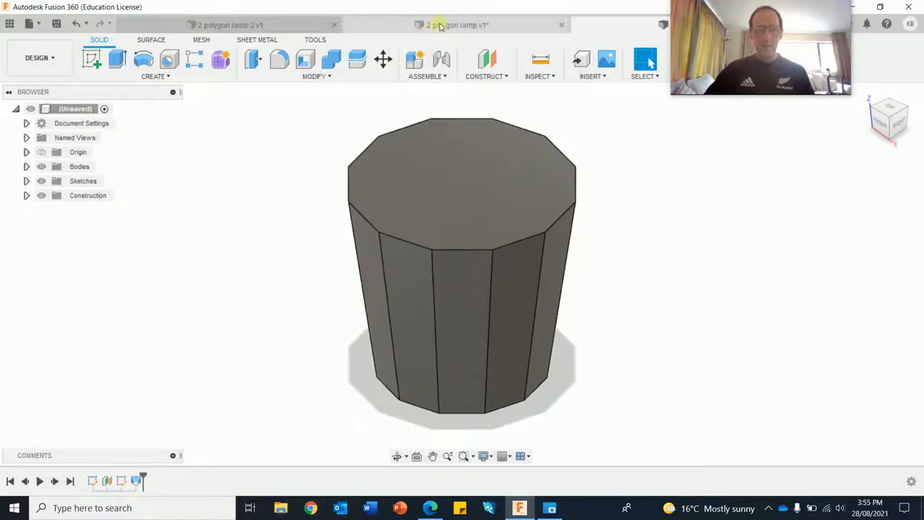
left_click(231, 23)
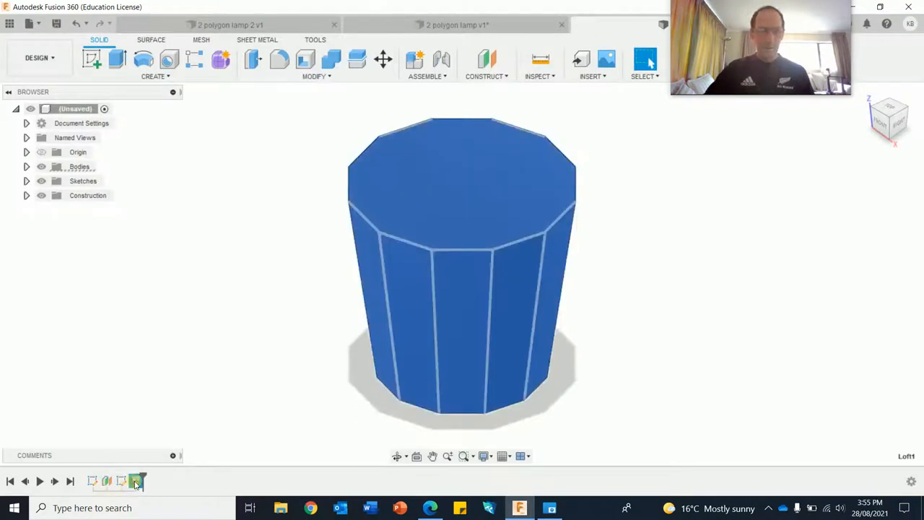
Edit the loft feature to rotate the top profile, twisting the body's side faces
right_click(137, 481)
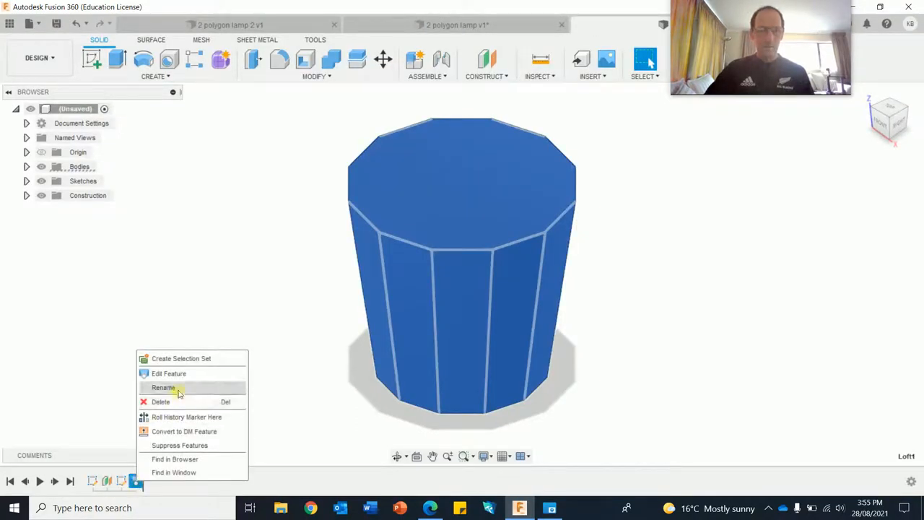
left_click(168, 372)
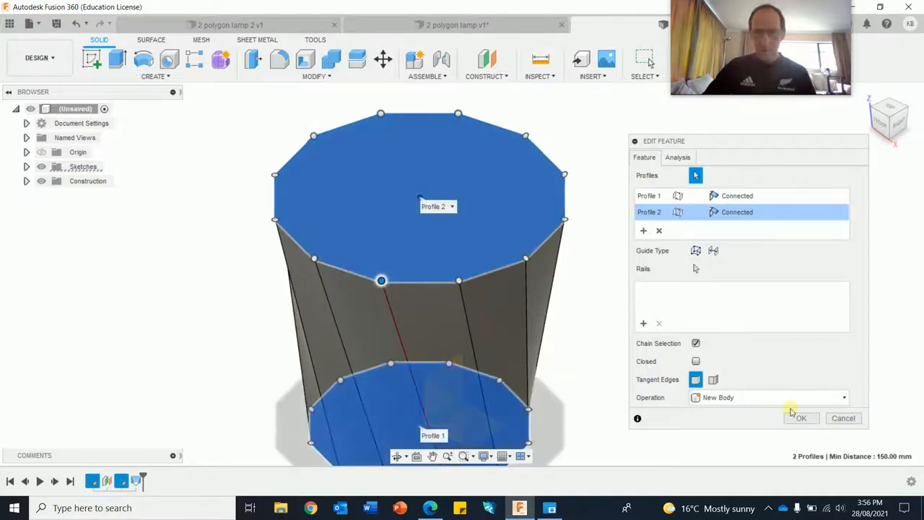
left_click(800, 419)
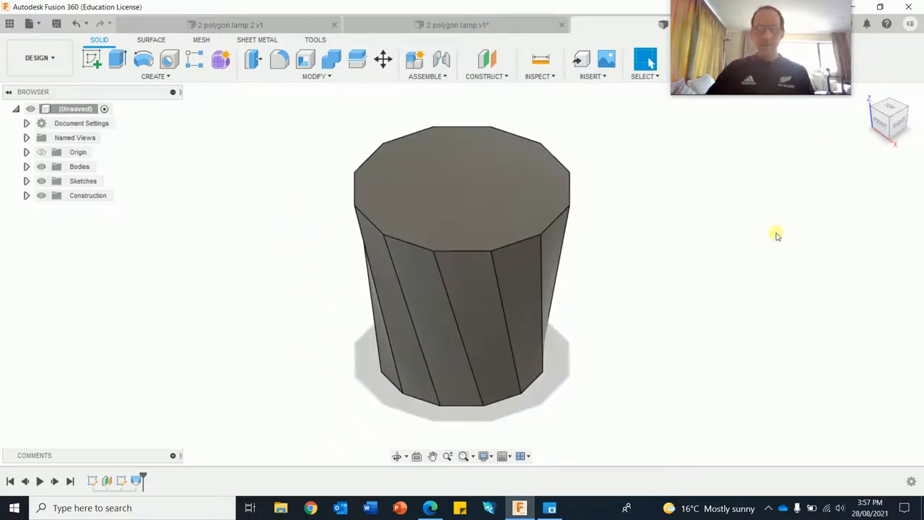
mouse_move(243, 312)
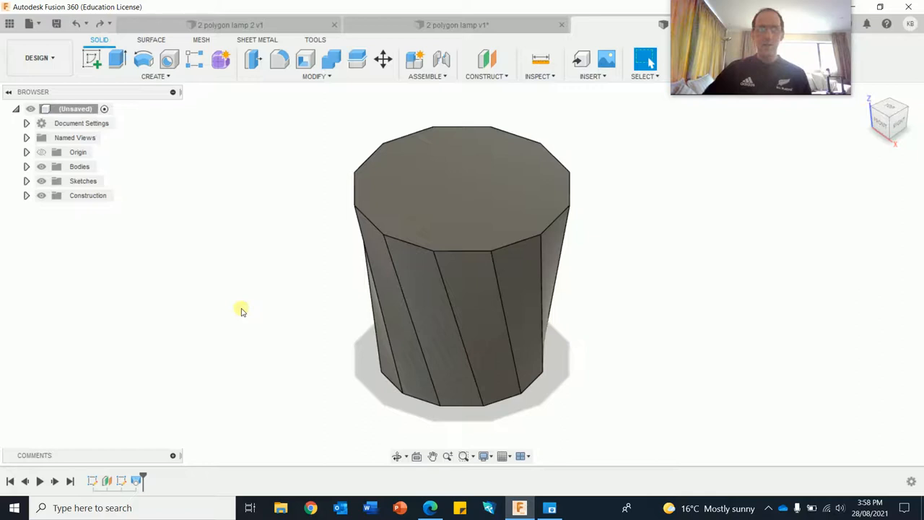
Shell the lampshade body inward, leaving the top face open
left_click(306, 59)
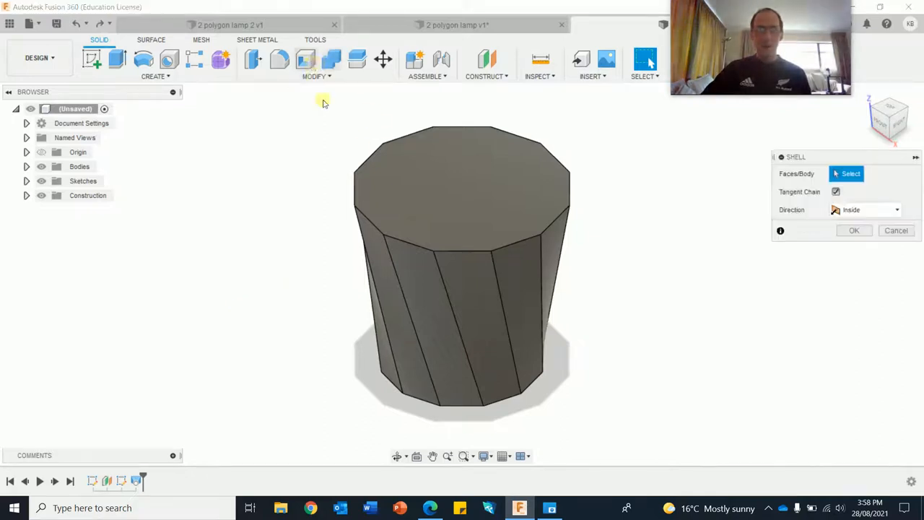
left_click(462, 201)
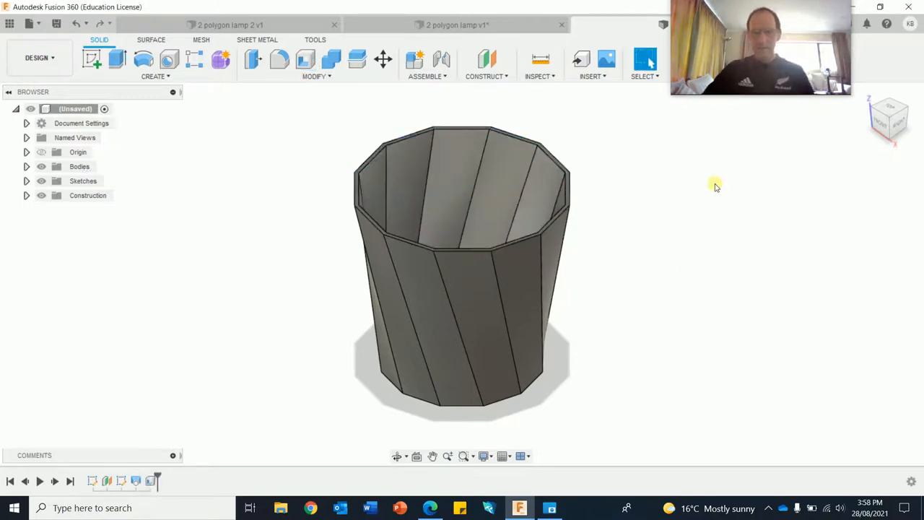
mouse_move(710, 205)
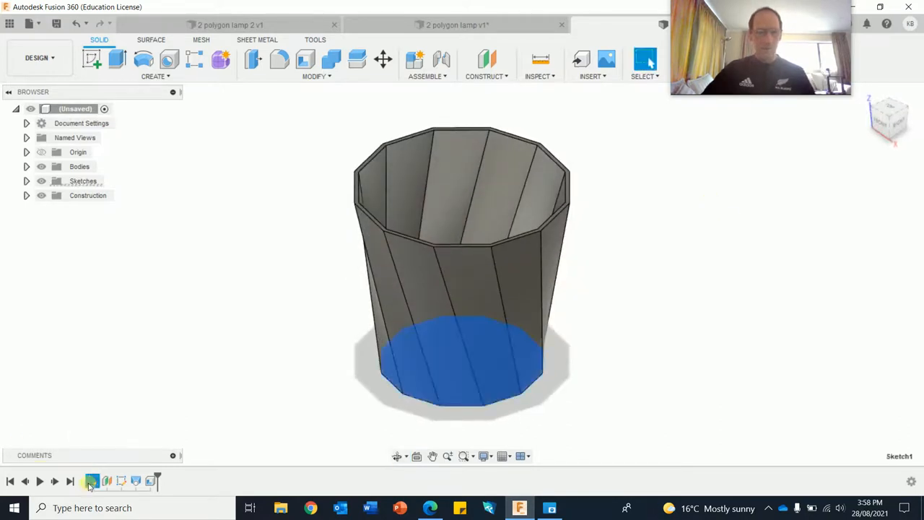
Edit the base sketch and draw a 29 mm circle on the origin for the bulb hole
right_click(93, 481)
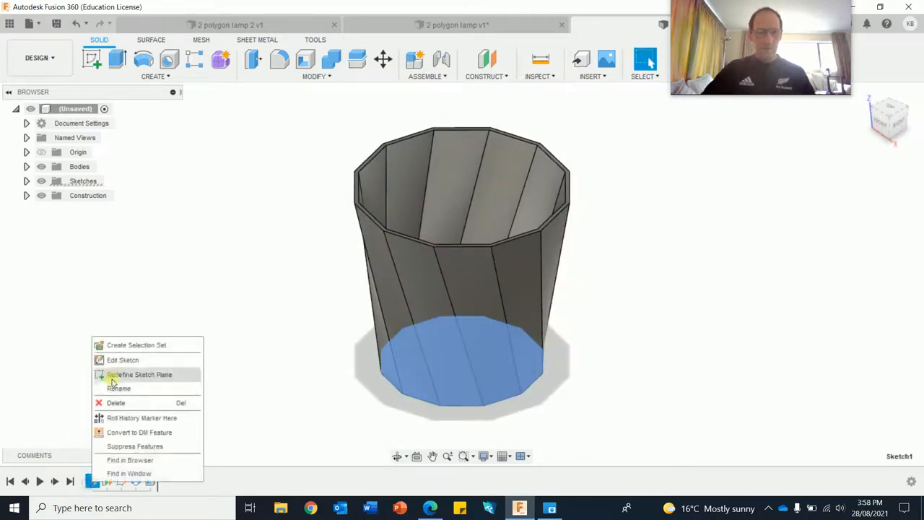
left_click(123, 359)
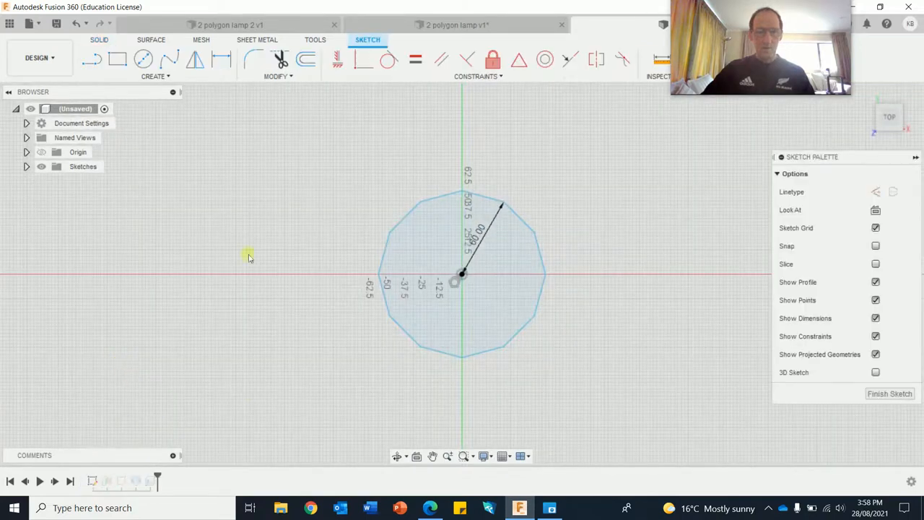
left_click(145, 58)
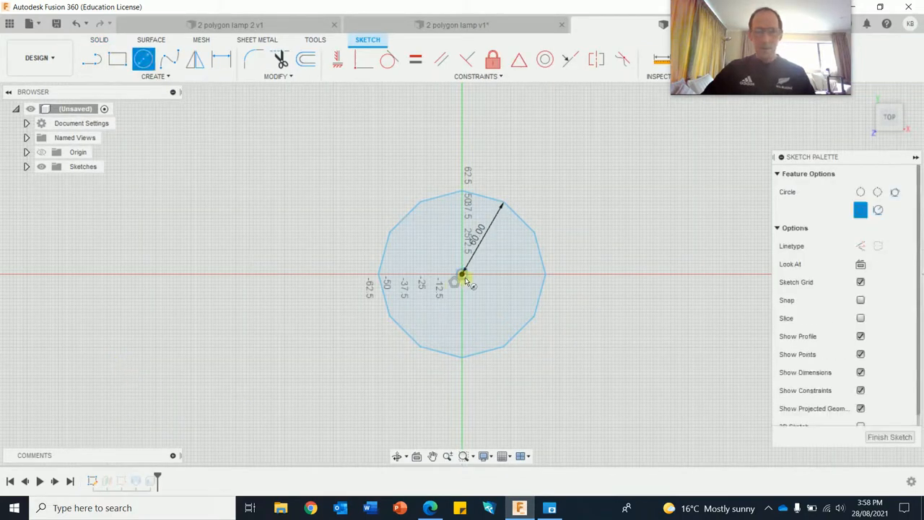
left_click(470, 296)
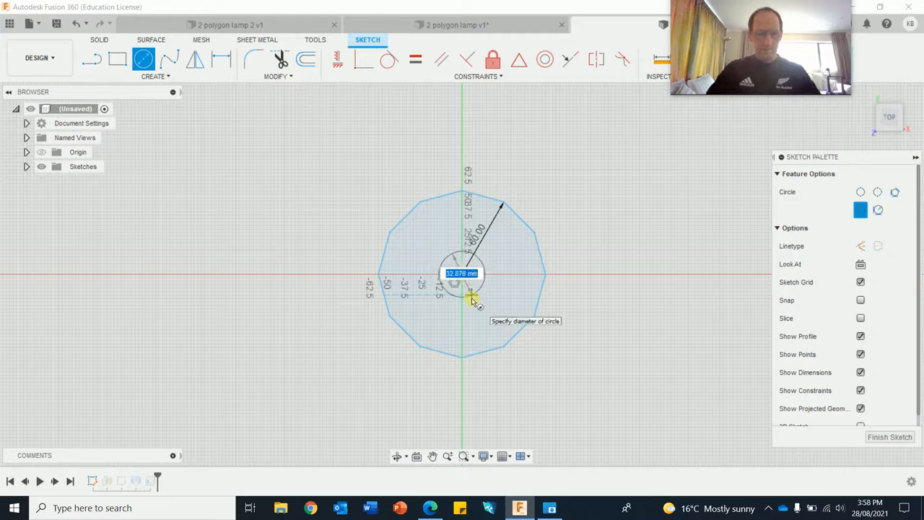
type("29")
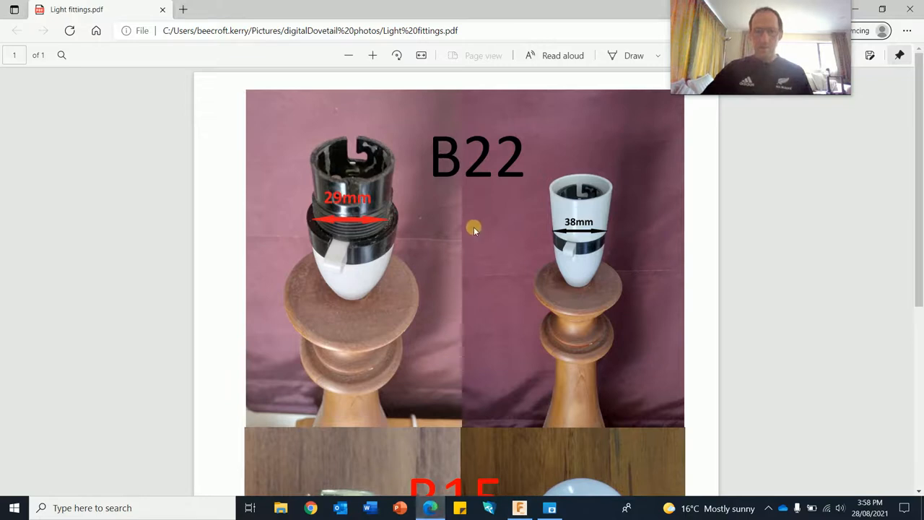
mouse_move(449, 237)
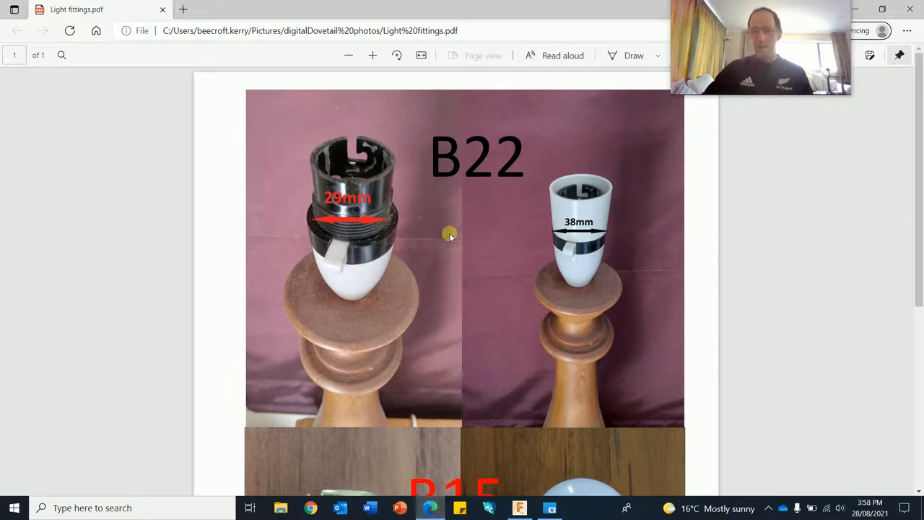
Check the B22 and B15 fitting sizes in the PDF, then return to the lampshade design
scroll("down", 3)
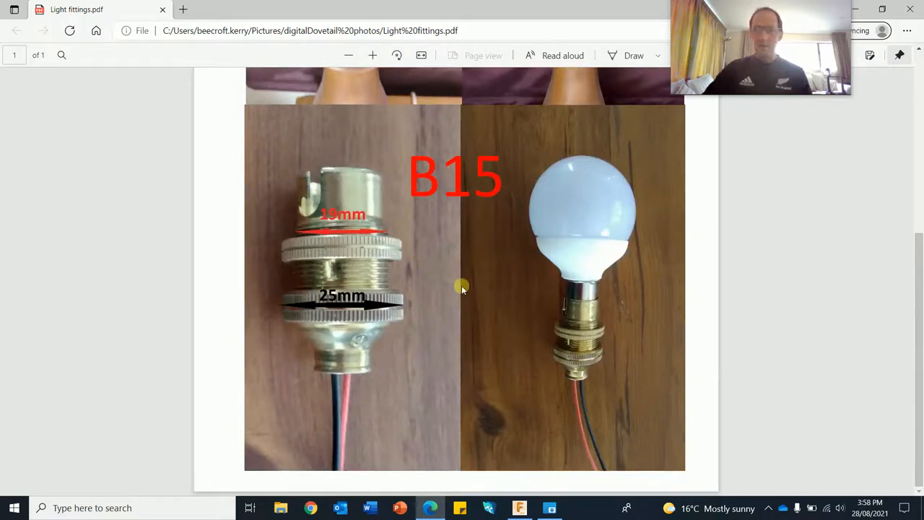
mouse_move(748, 263)
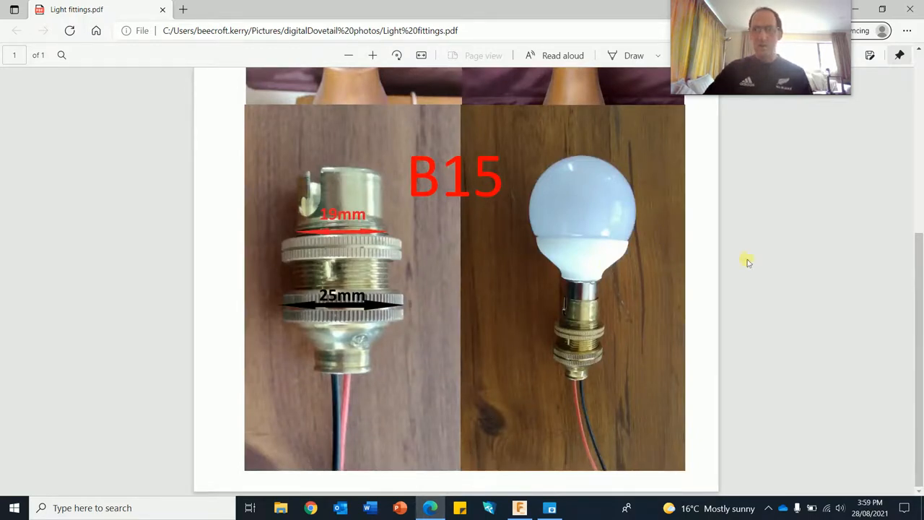
left_click(520, 509)
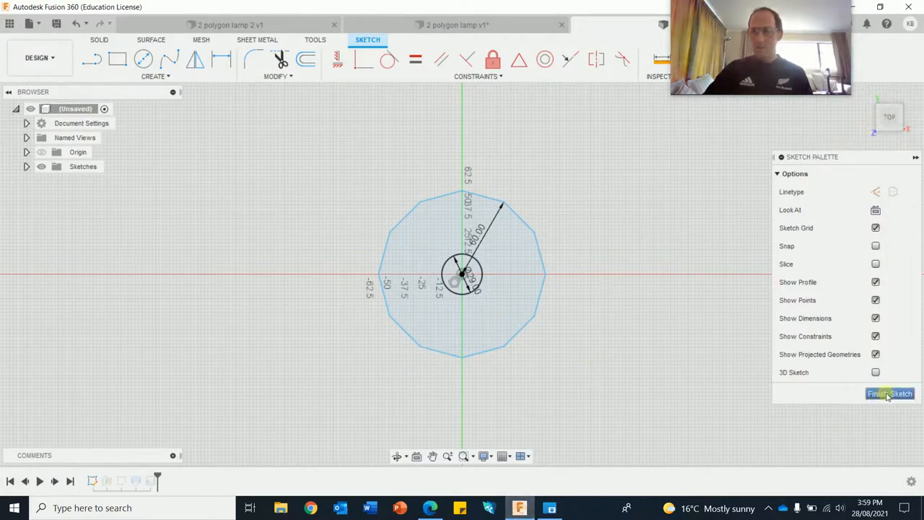
Finish the base sketch and expand the Sketches folder to view the bulb-hole circle
left_click(891, 393)
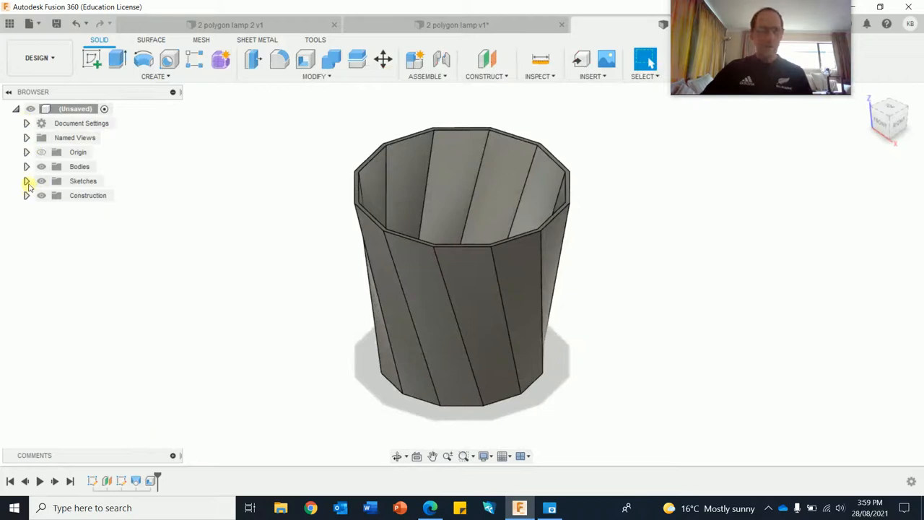
left_click(26, 181)
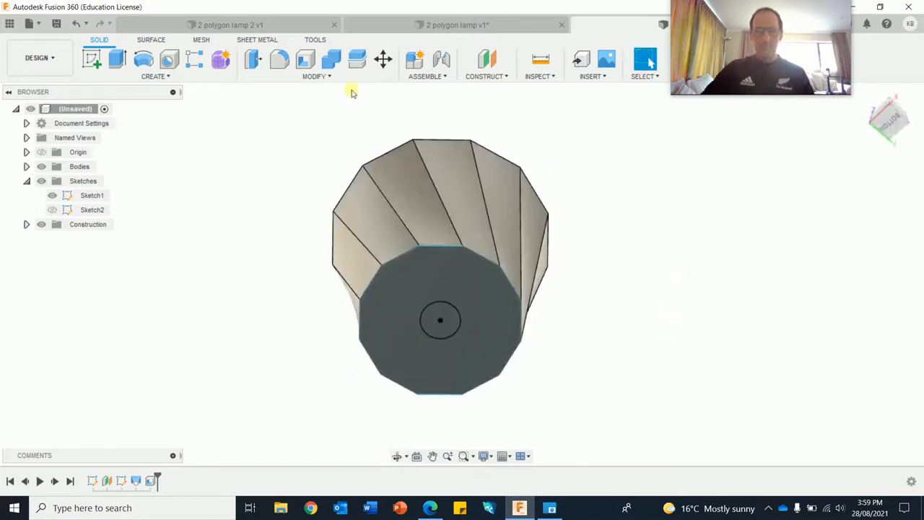
mouse_move(677, 275)
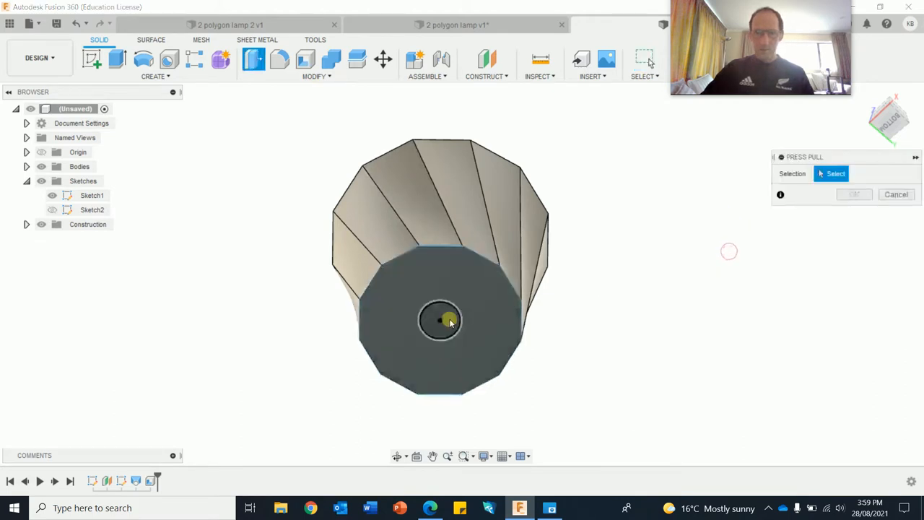
Extrude-cut the circle profile through the base to form the bulb-fitting hole
left_click(440, 321)
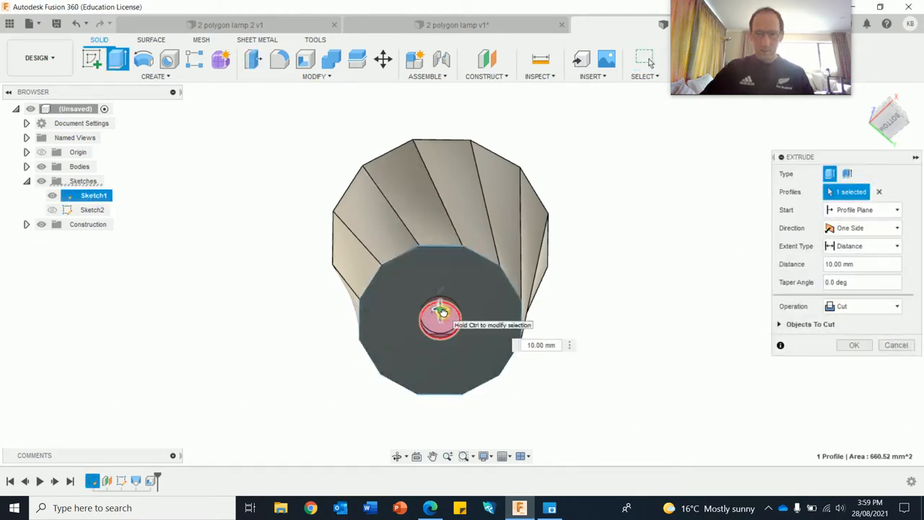
left_click(853, 345)
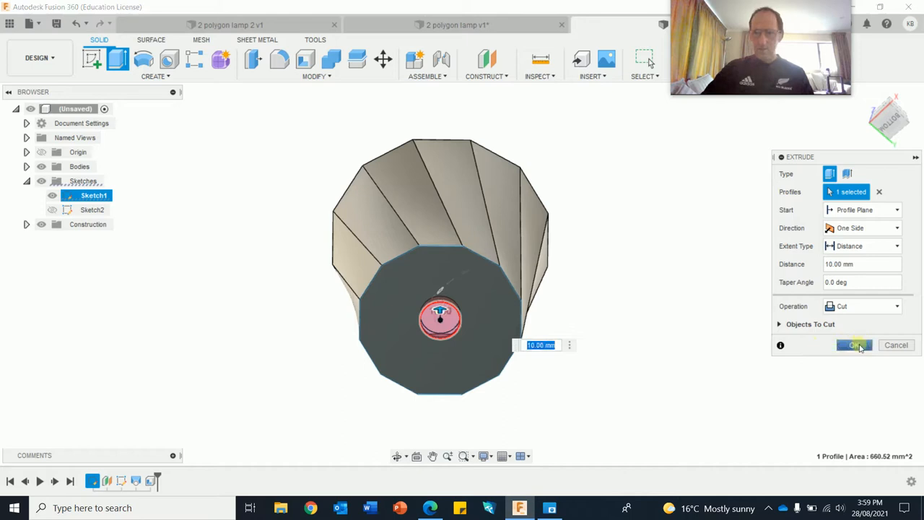
left_click(855, 345)
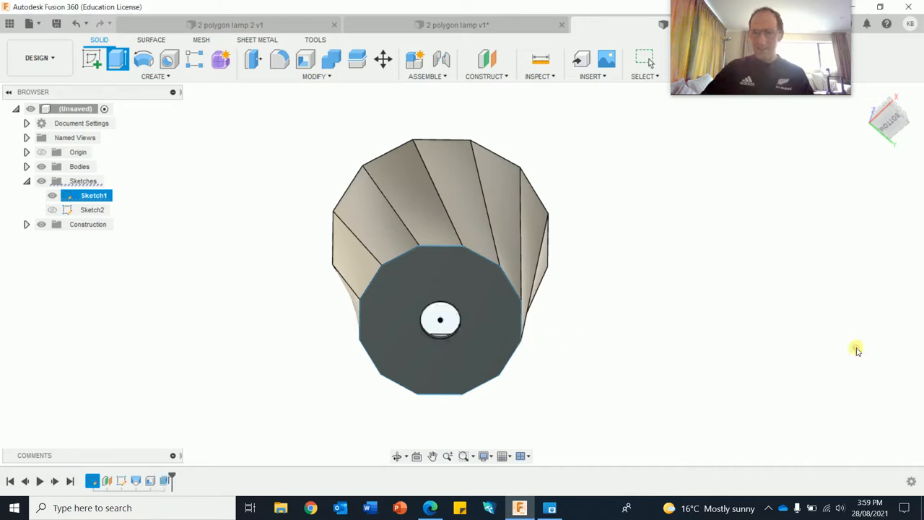